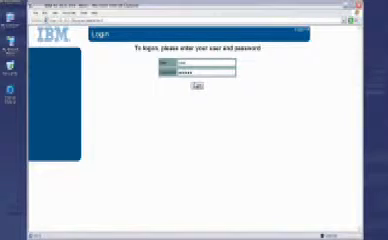
Submit the entered username and password to reach the switch Status page
{"action": "left_click", "coordinate": [198, 91]}
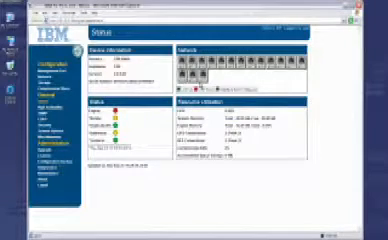